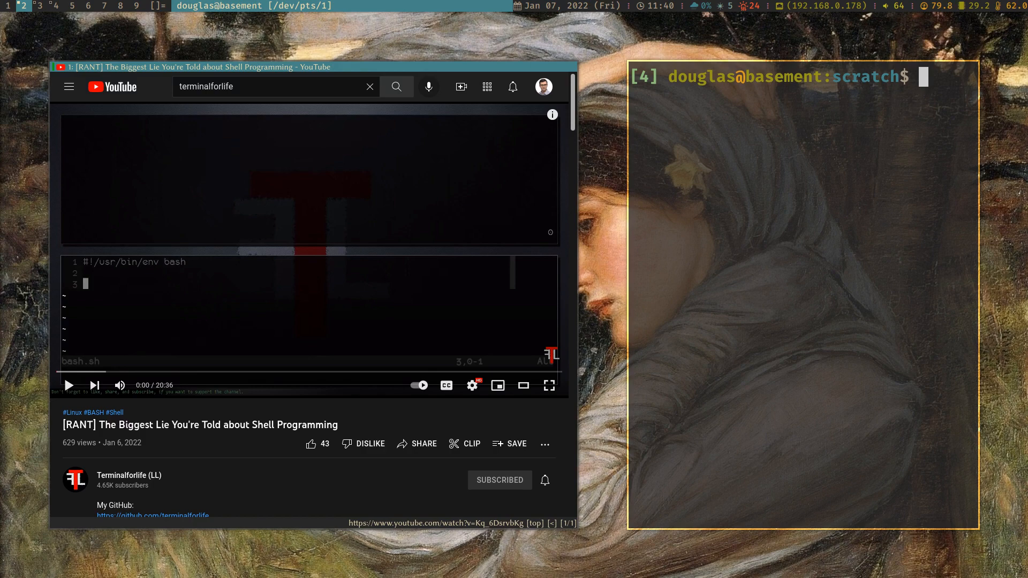
Launch Neovim on catn.sh from the scratch directory
{"action": "type", "text": "nvim catn"}
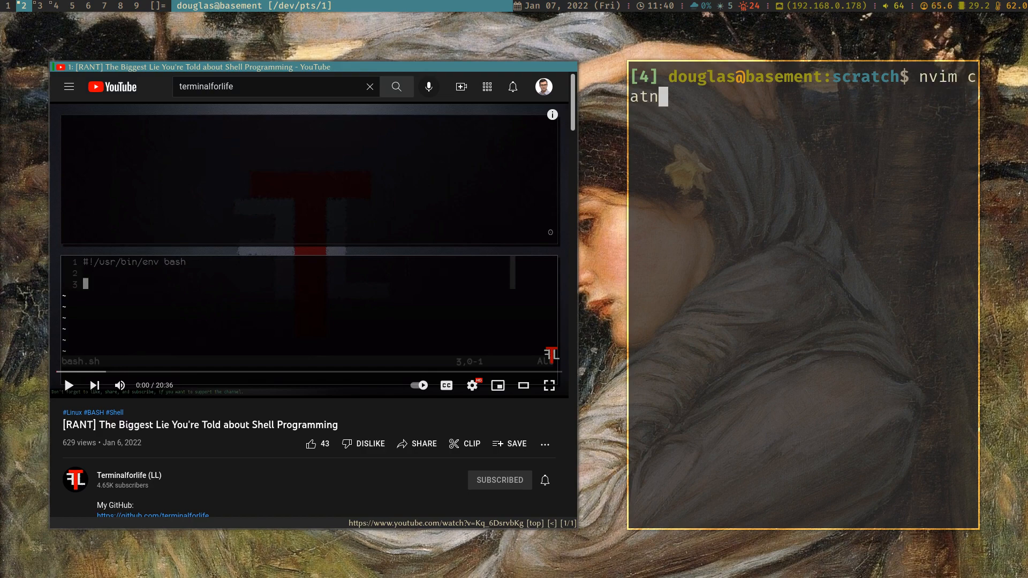
{"action": "key", "text": "Return"}
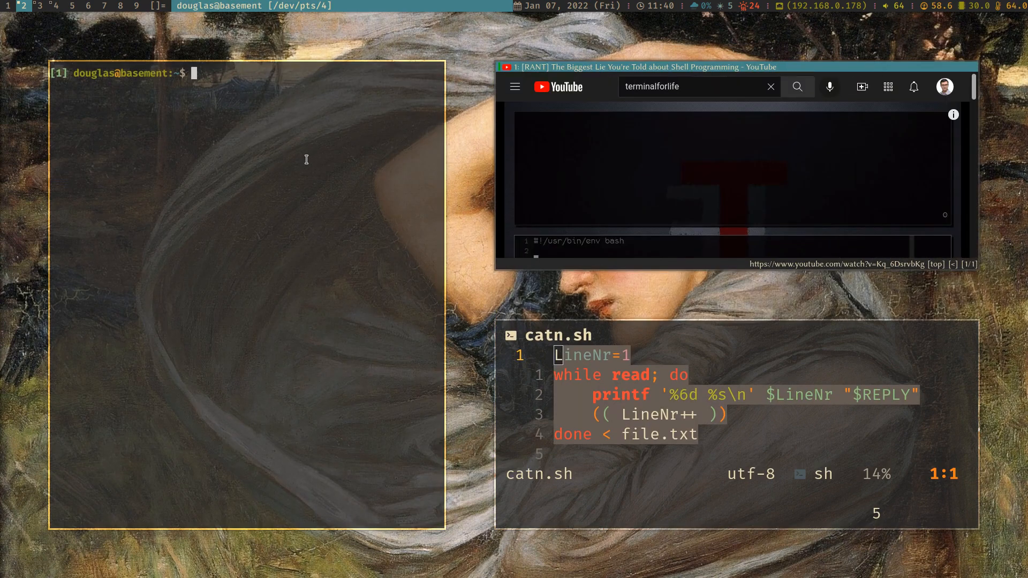
In a bash terminal, enter the scratch folder and print text.txt with cat
{"action": "type", "text": "cd scratch/"}
{"action": "type", "text": "cat "}
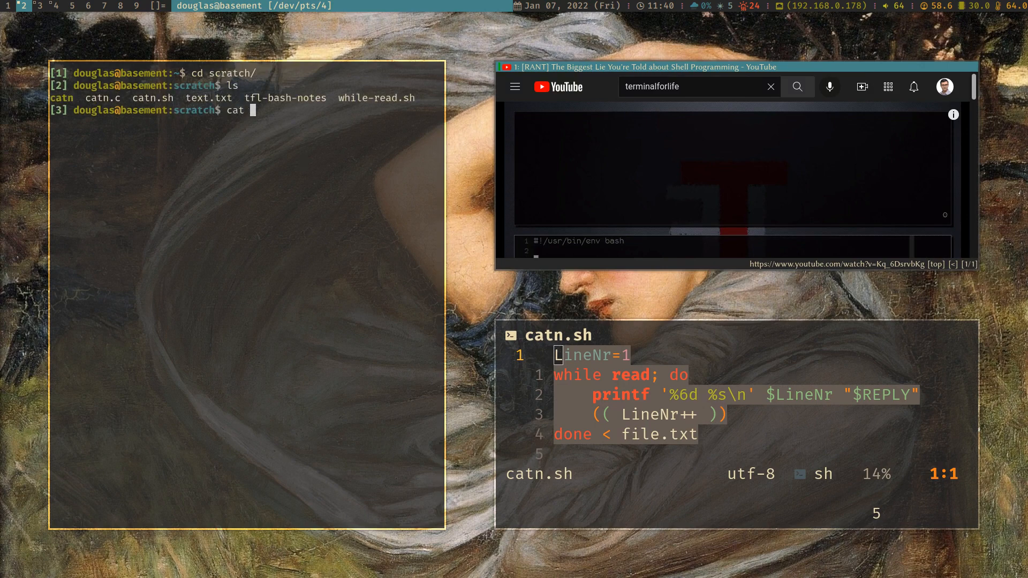
{"action": "type", "text": "text.txt"}
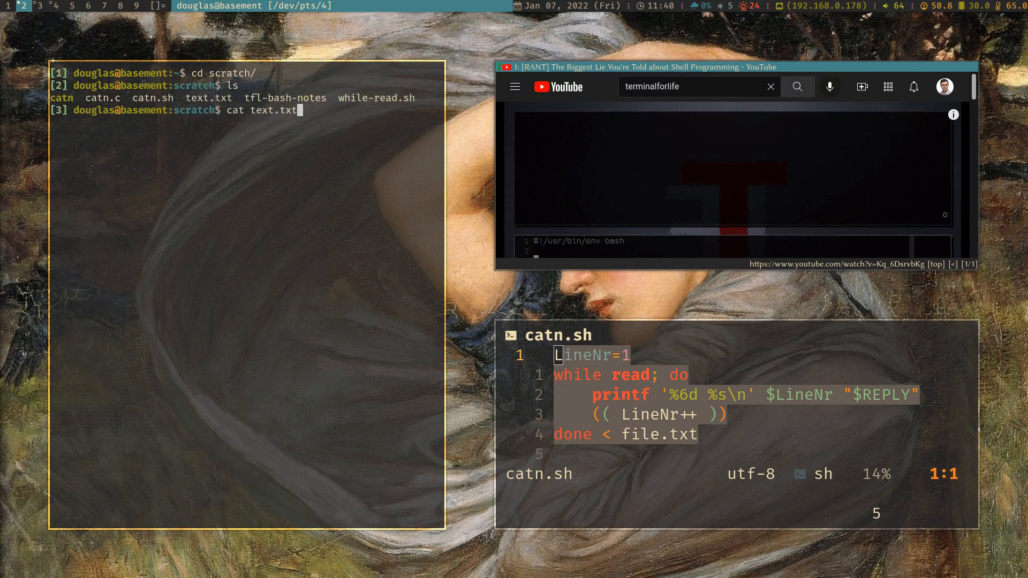
{"action": "key", "text": "Return"}
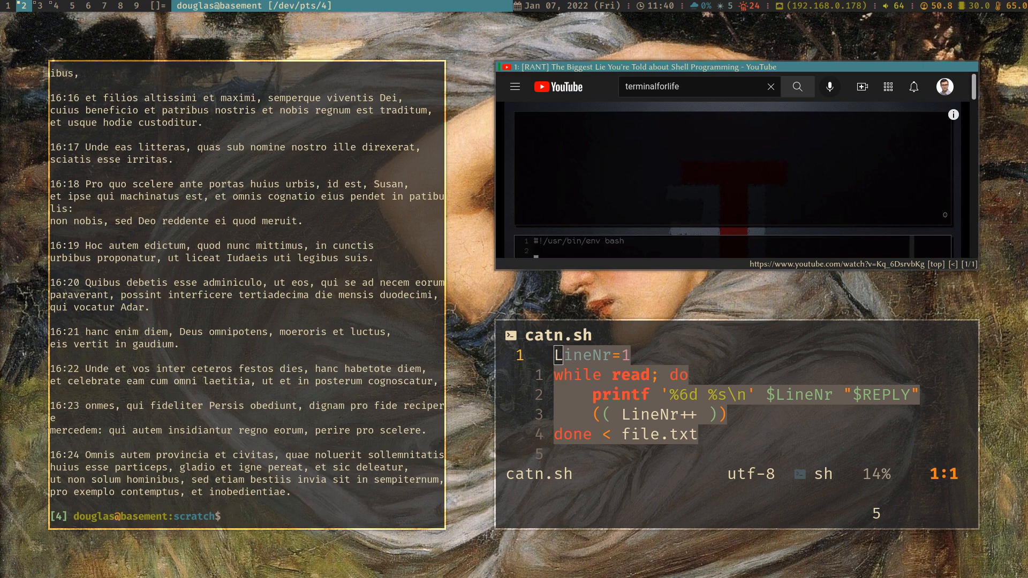
{"action": "type", "text": "cat text.txt"}
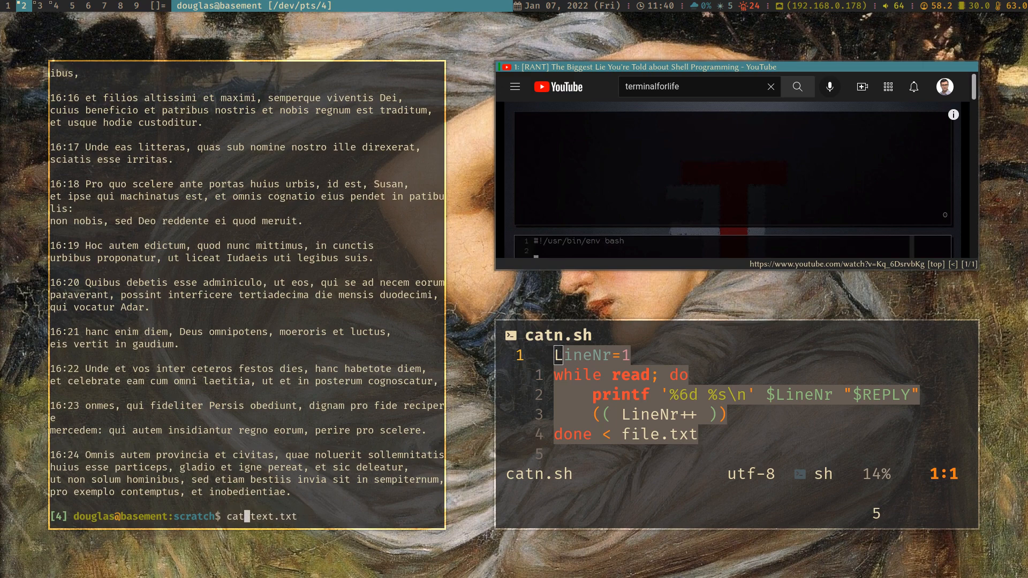
{"action": "key", "text": "Return"}
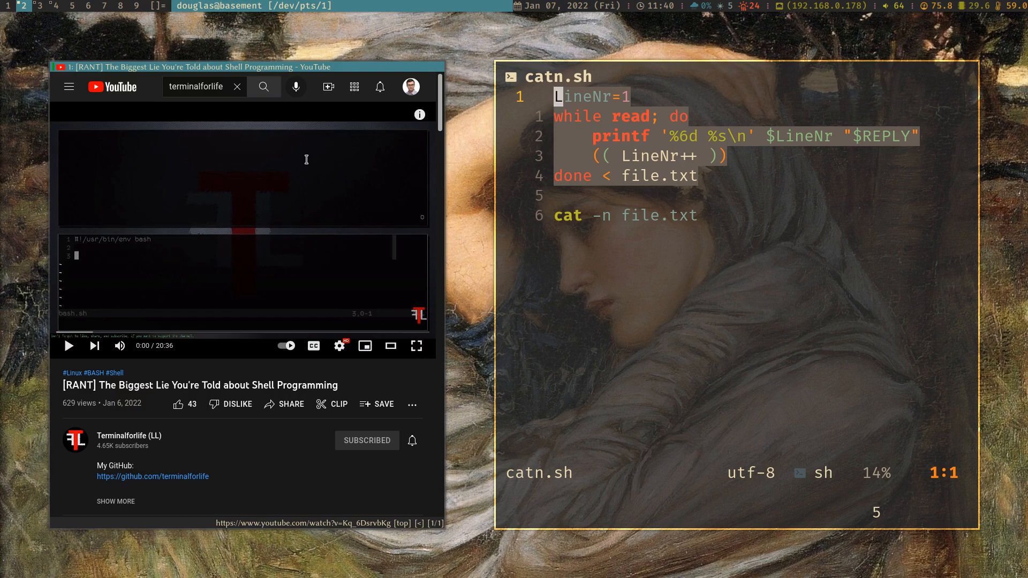
{"action": "mouse_move", "coordinate": [673, 162]}
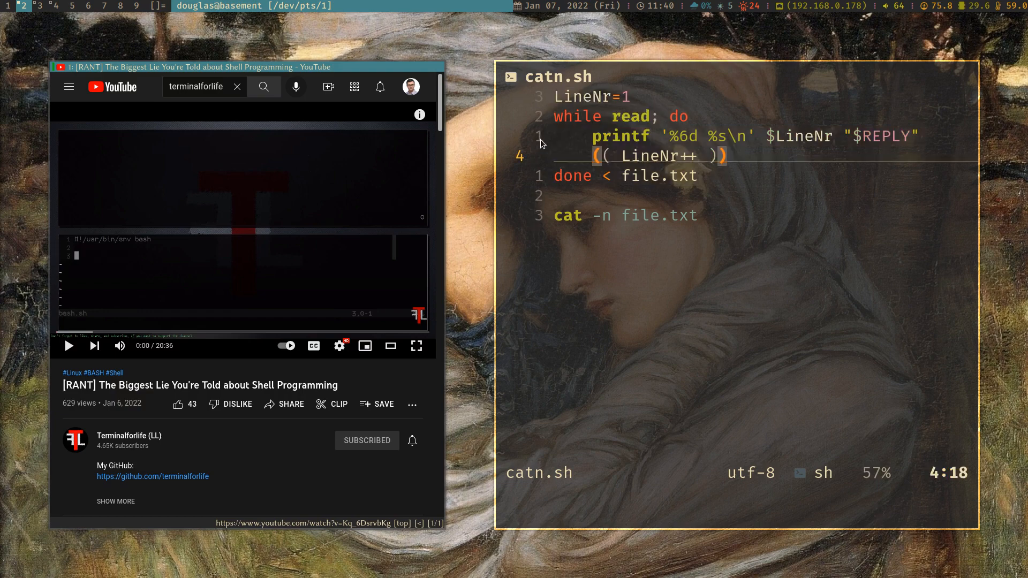
Review catn.sh top to bottom, then stage the :e catn.c command
{"action": "key", "text": "G"}
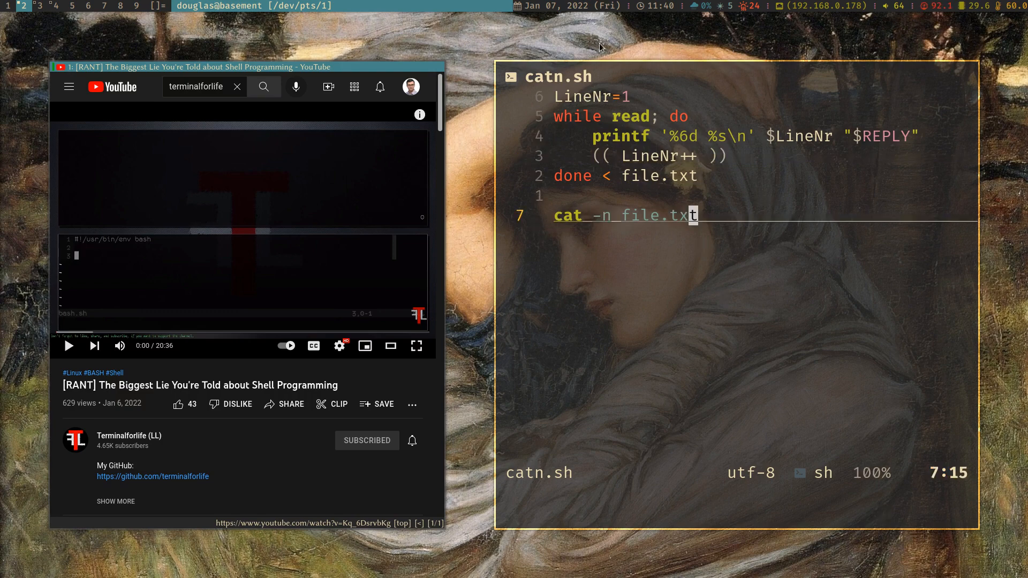
{"action": "key", "text": "gg"}
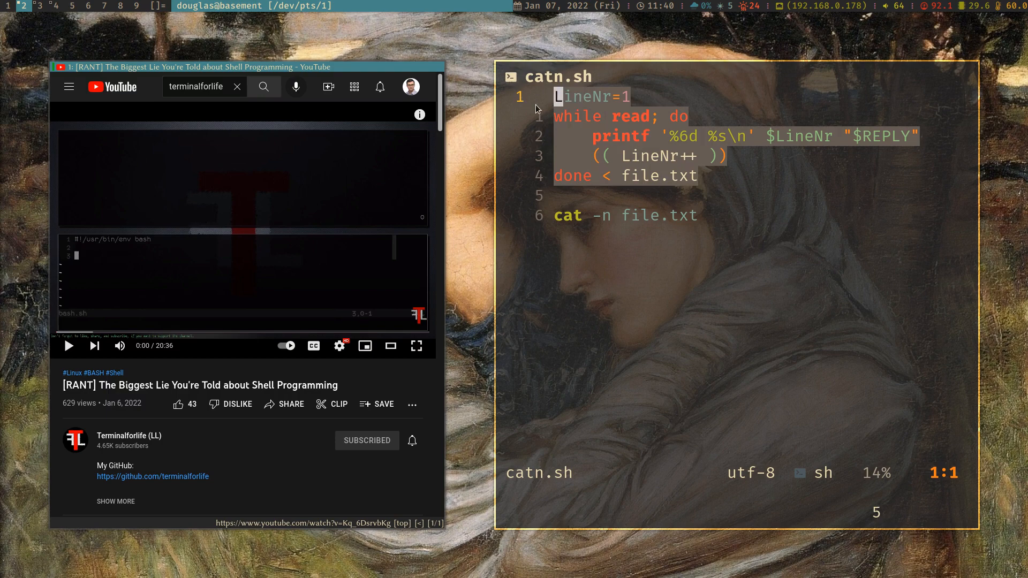
{"action": "mouse_move", "coordinate": [708, 221]}
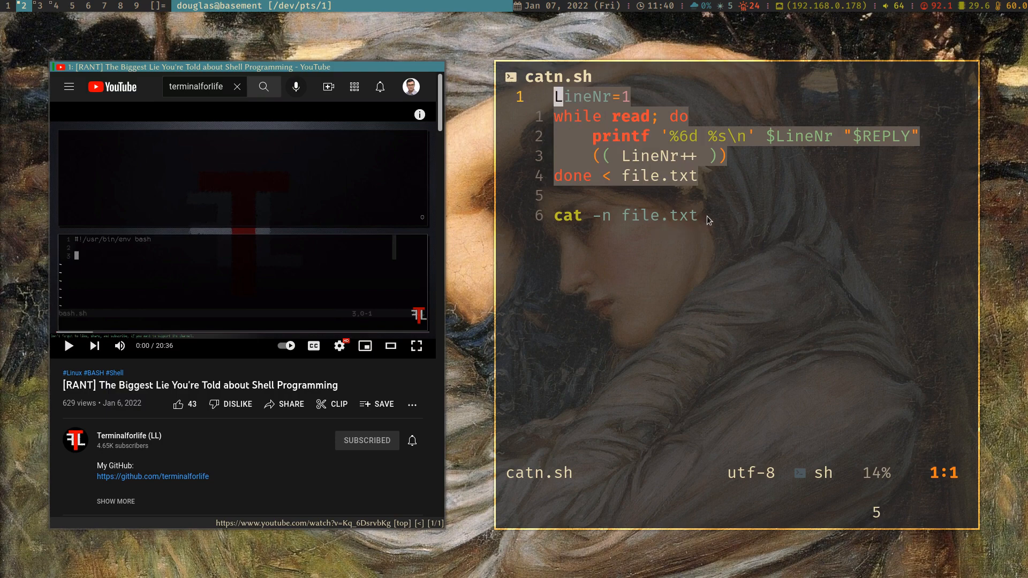
{"action": "mouse_move", "coordinate": [681, 170]}
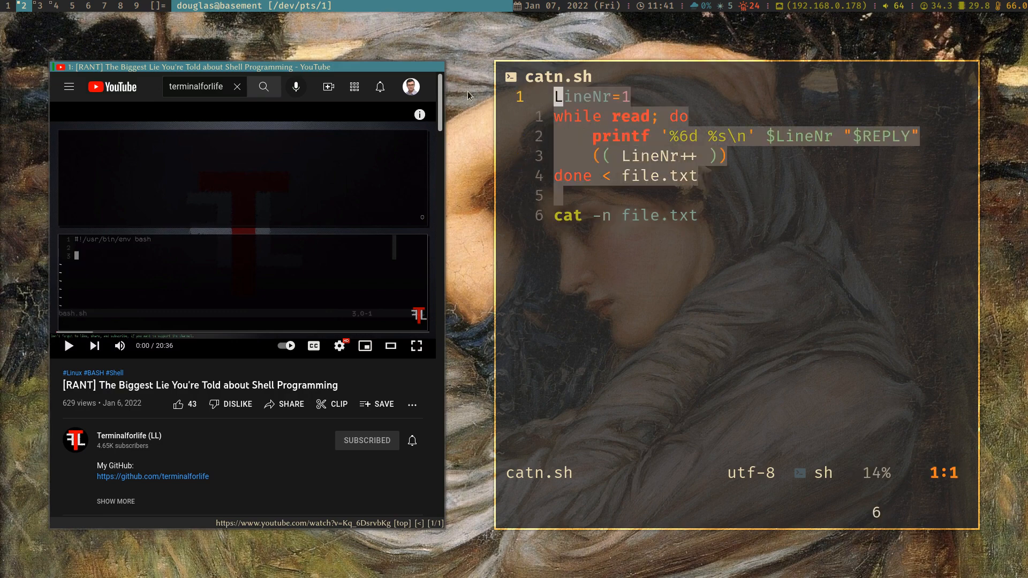
{"action": "mouse_move", "coordinate": [525, 136]}
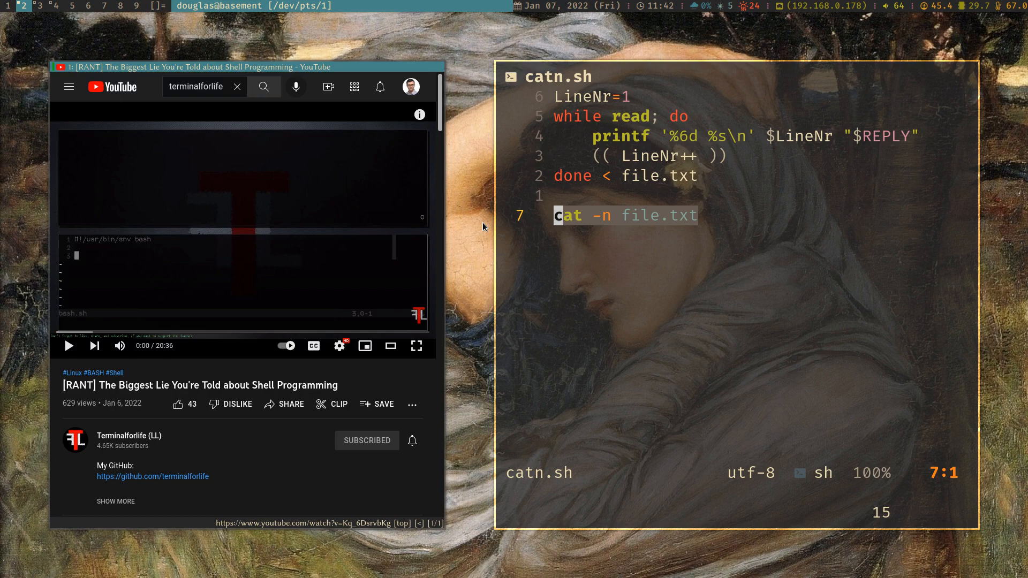
{"action": "mouse_move", "coordinate": [751, 173]}
{"action": "type", "text": ":e"}
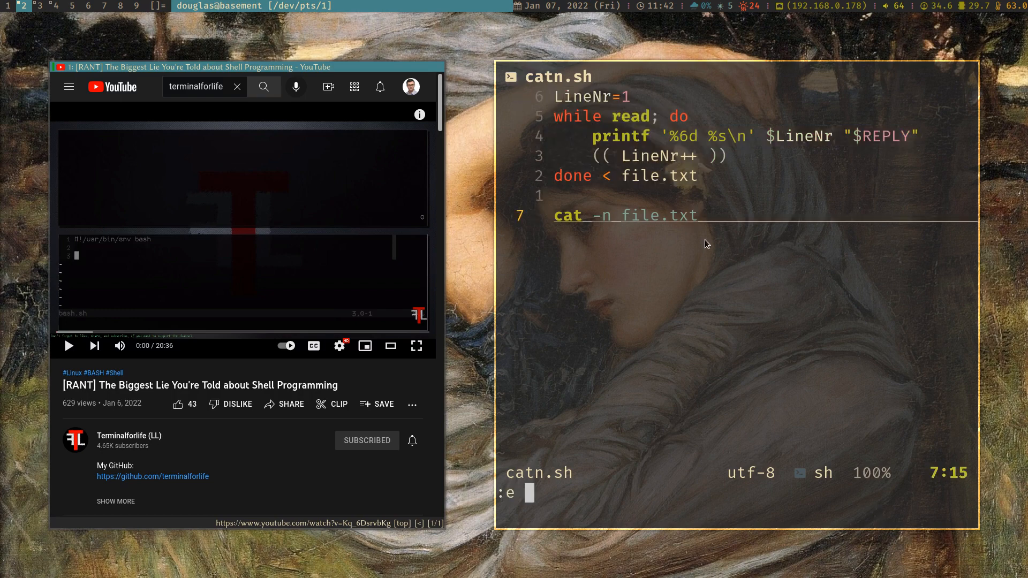
{"action": "type", "text": "catn.c"}
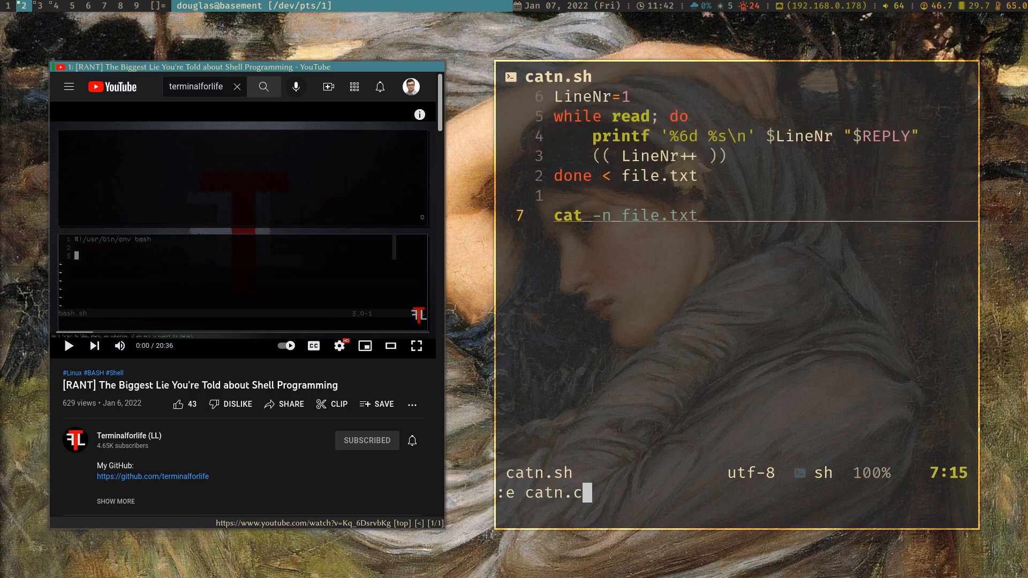
Open catn.c showing the fgets numbering loop, keeping catn.sh loaded
{"action": "key", "text": "Return"}
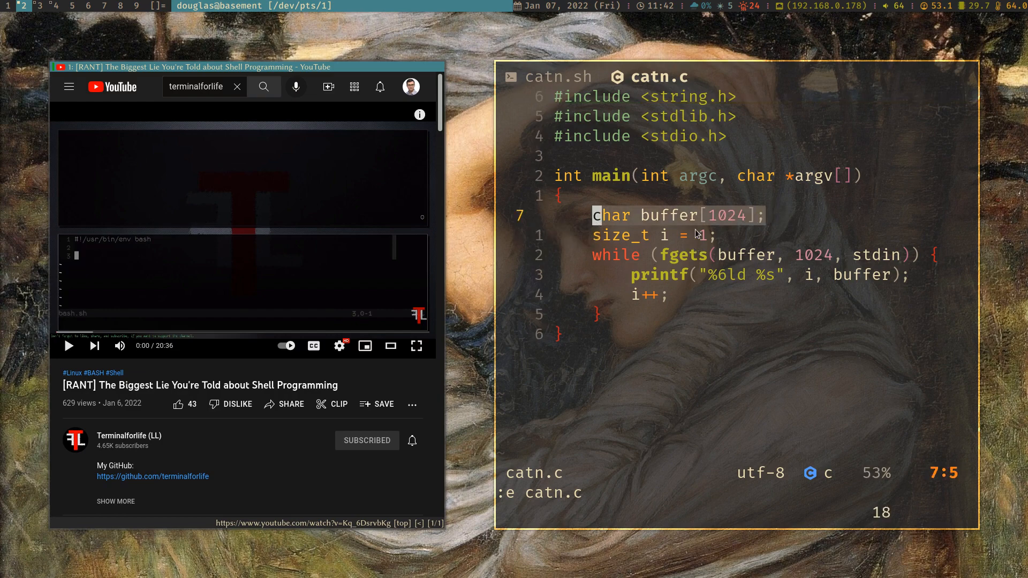
{"action": "mouse_move", "coordinate": [732, 229]}
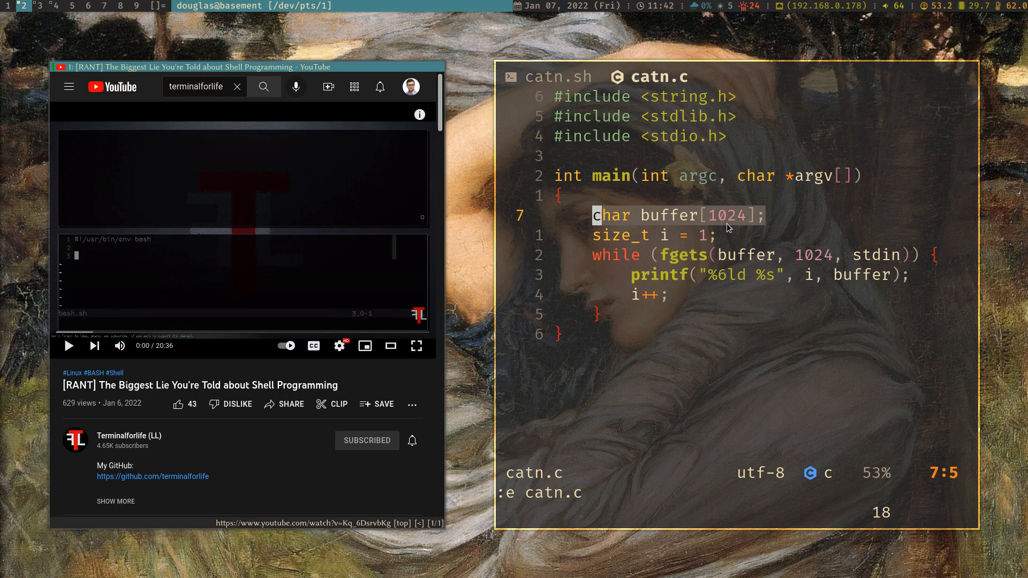
{"action": "mouse_move", "coordinate": [672, 303]}
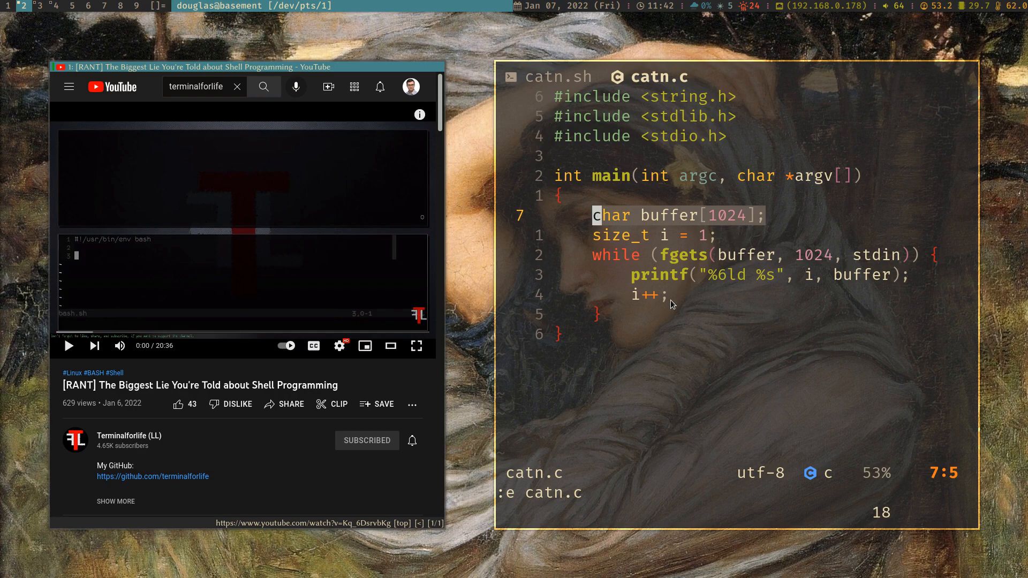
{"action": "mouse_move", "coordinate": [666, 272]}
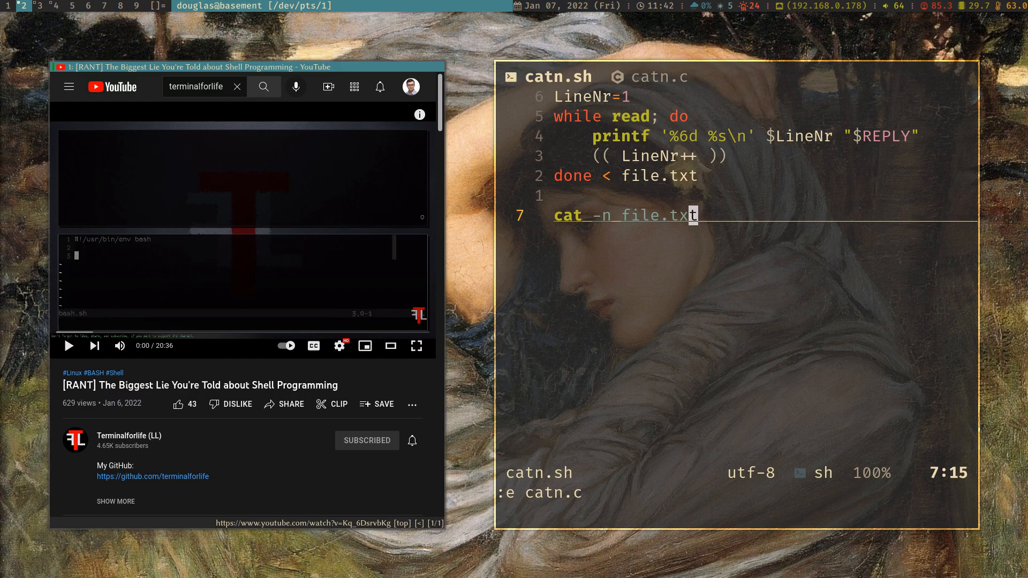
{"action": "mouse_move", "coordinate": [713, 255]}
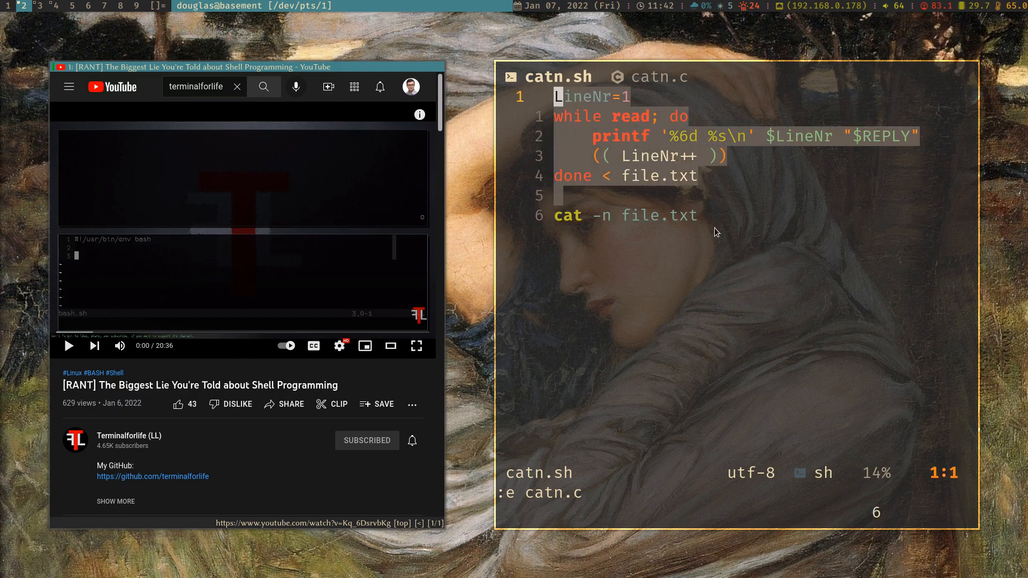
{"action": "mouse_move", "coordinate": [687, 278]}
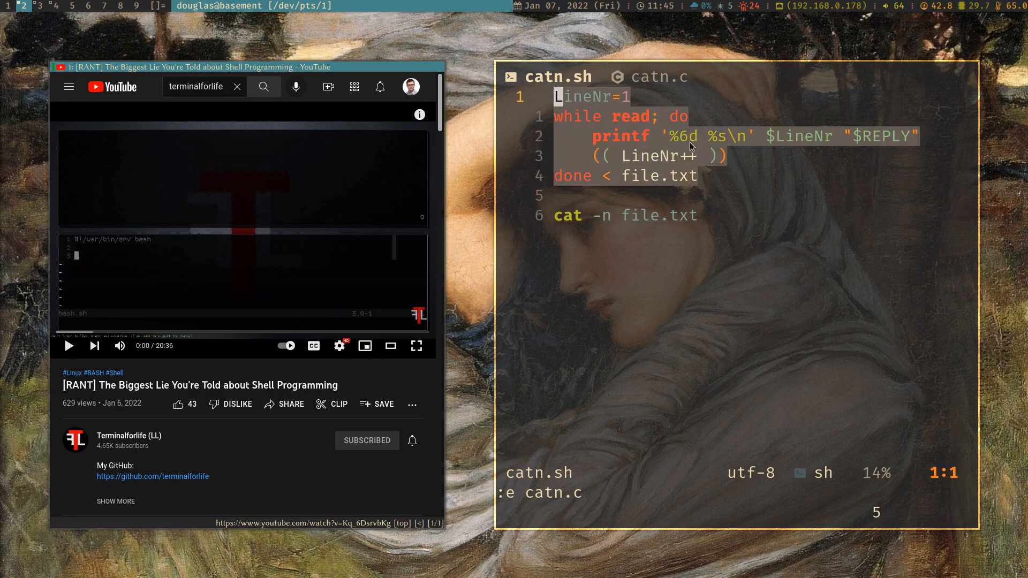
{"action": "mouse_move", "coordinate": [754, 192]}
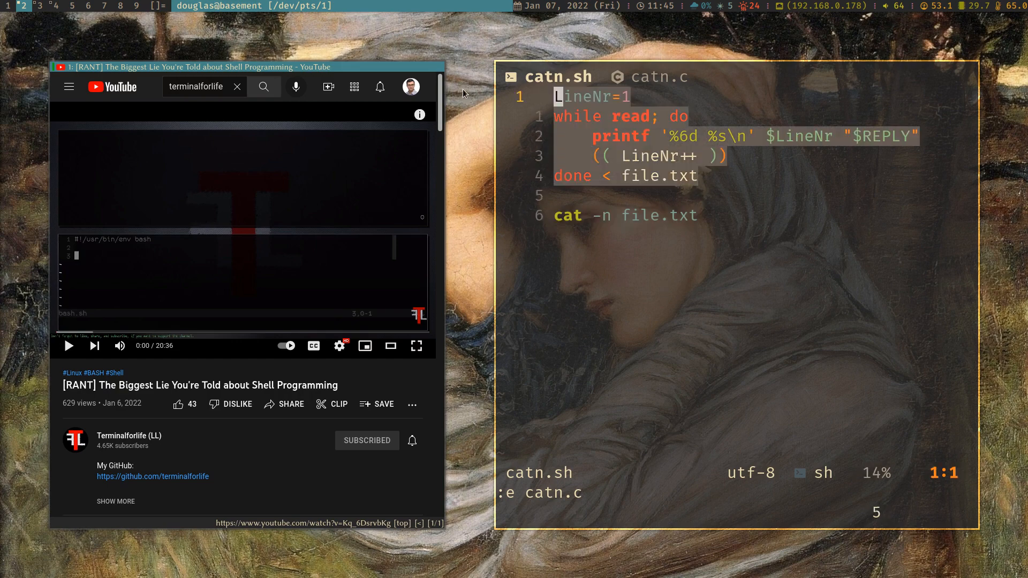
{"action": "mouse_move", "coordinate": [634, 194]}
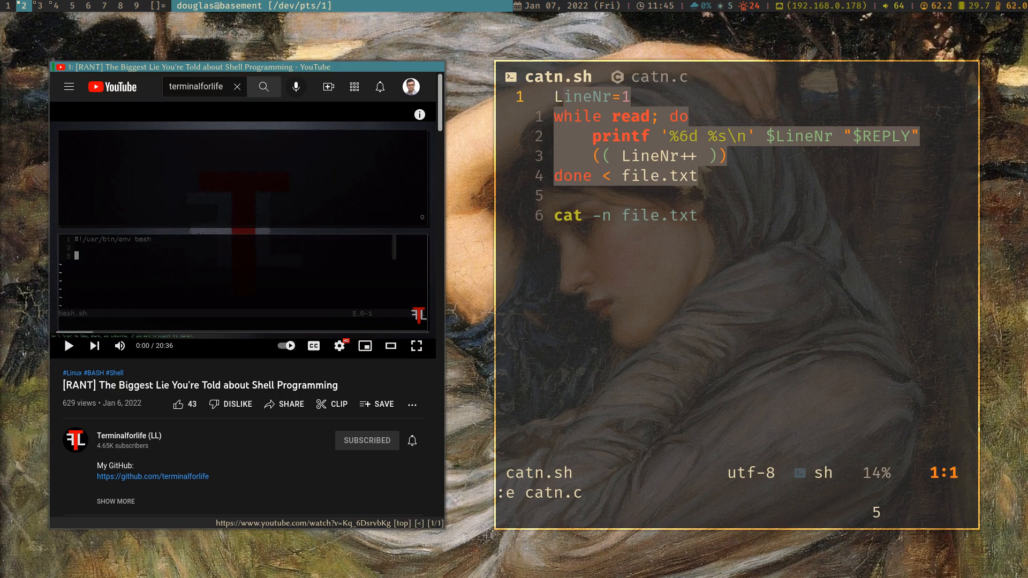
{"action": "mouse_move", "coordinate": [635, 194]}
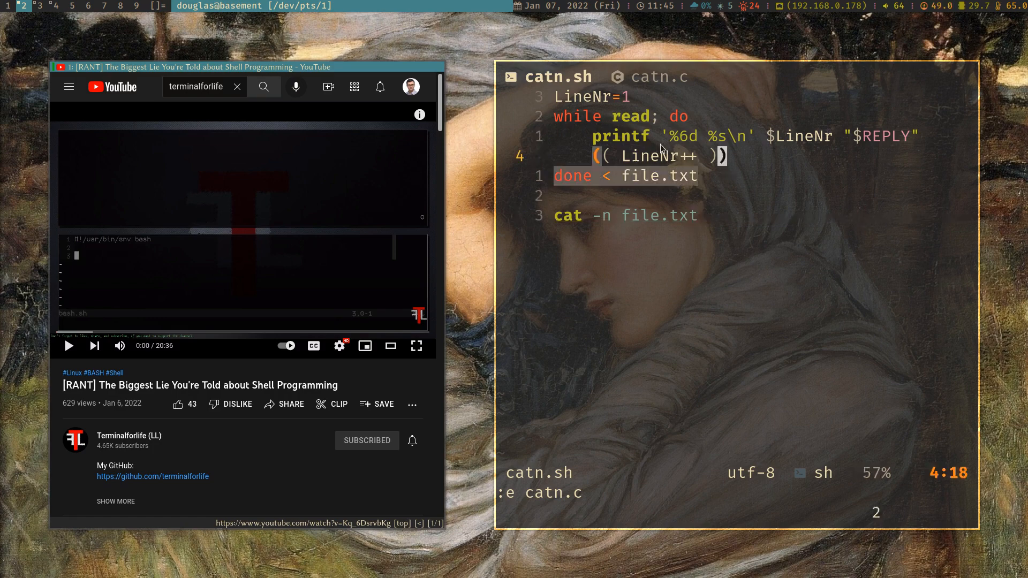
{"action": "key", "text": "gg"}
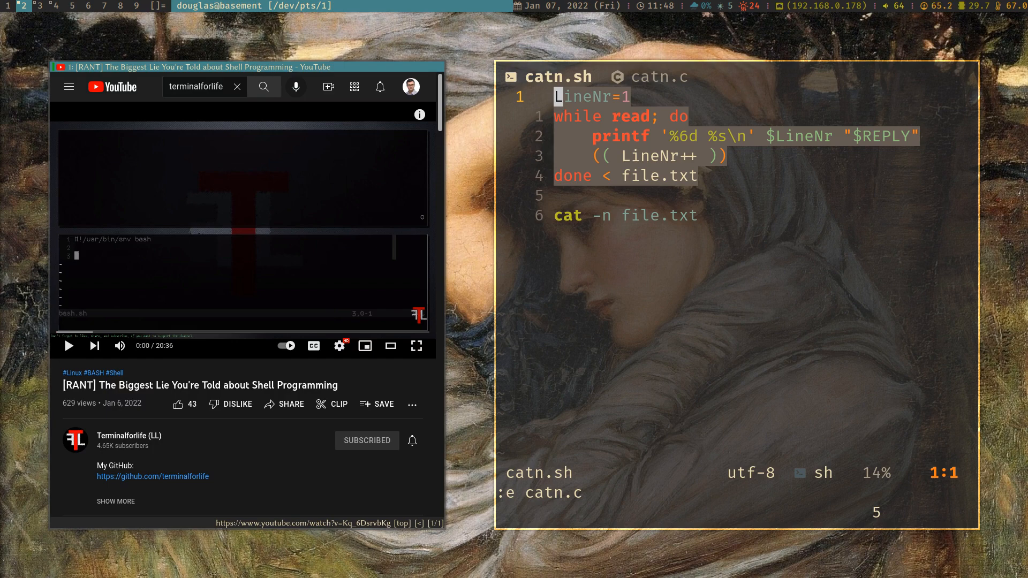
{"action": "mouse_move", "coordinate": [651, 139]}
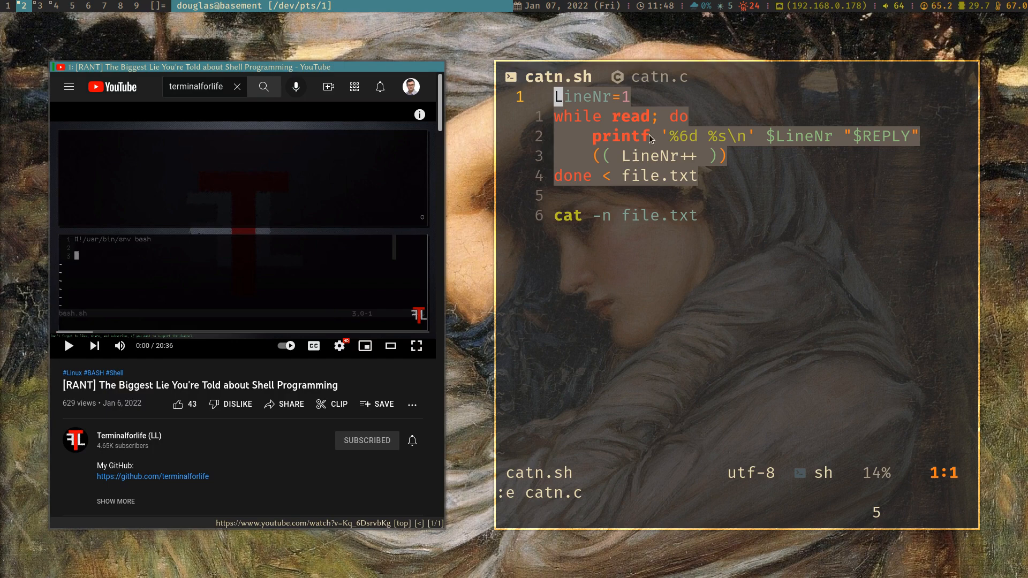